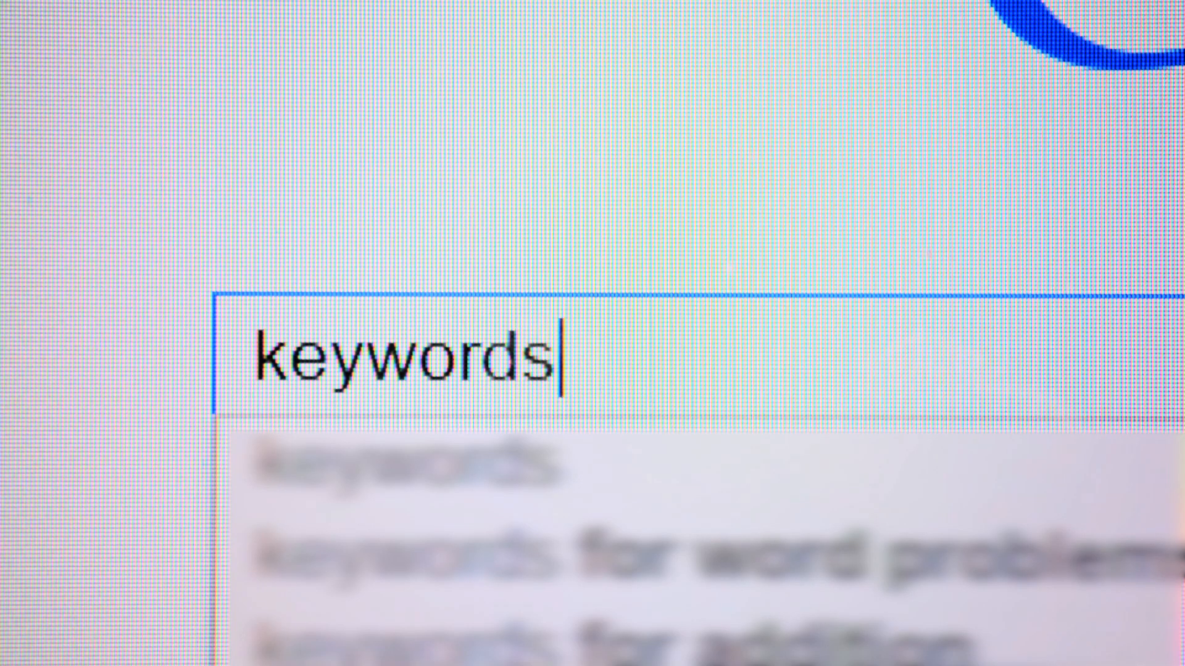
Search from Chrome's address bar and land on the getgrass.io homepage
{"action": "key", "text": "ctrl+a"}
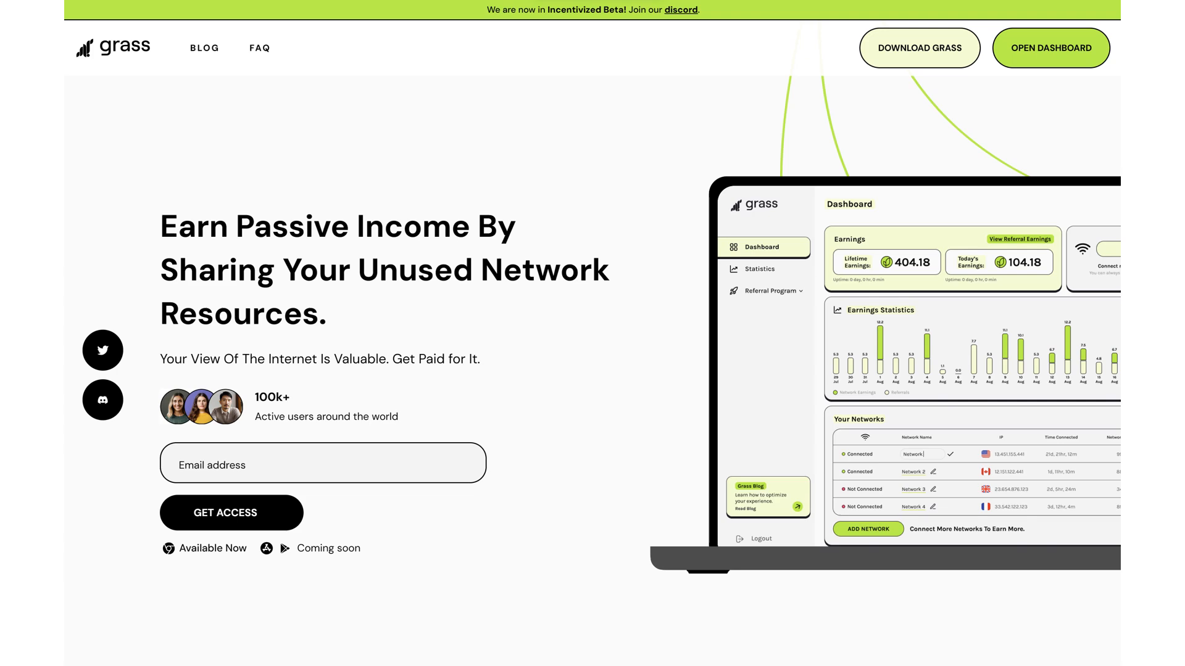
Scroll past 'What Are Network Resources' to 'Boost Your Rewards with Referral Program'
{"action": "scroll", "scroll_direction": "down", "scroll_amount": 3}
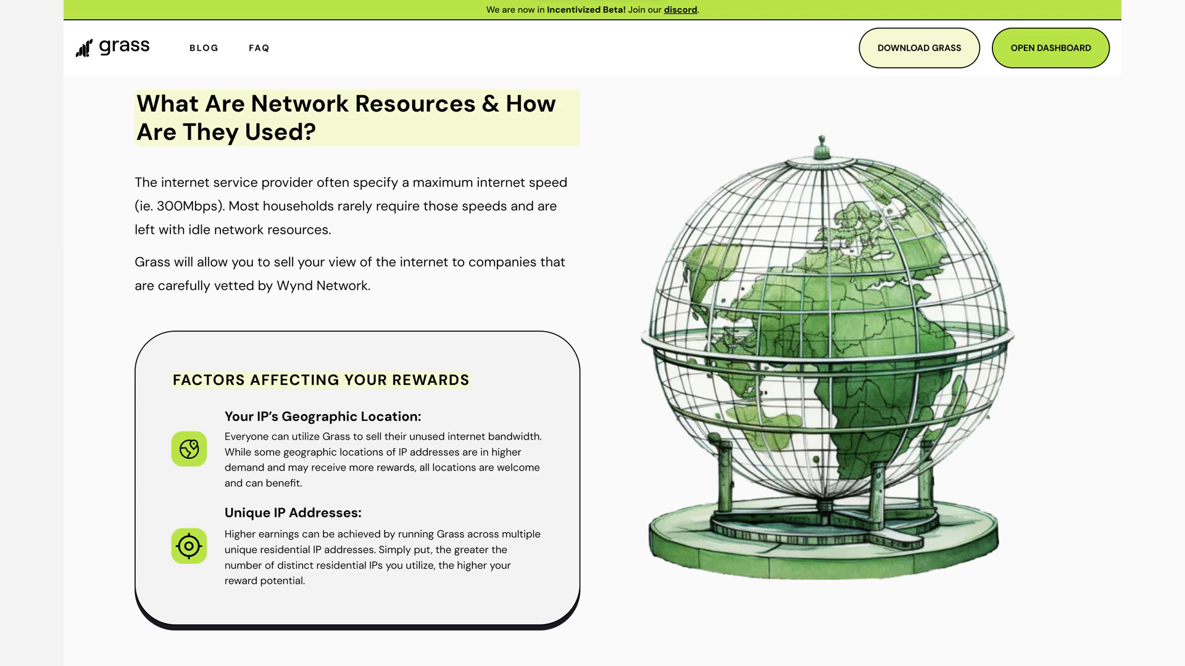
{"action": "left_click", "coordinate": [1049, 48]}
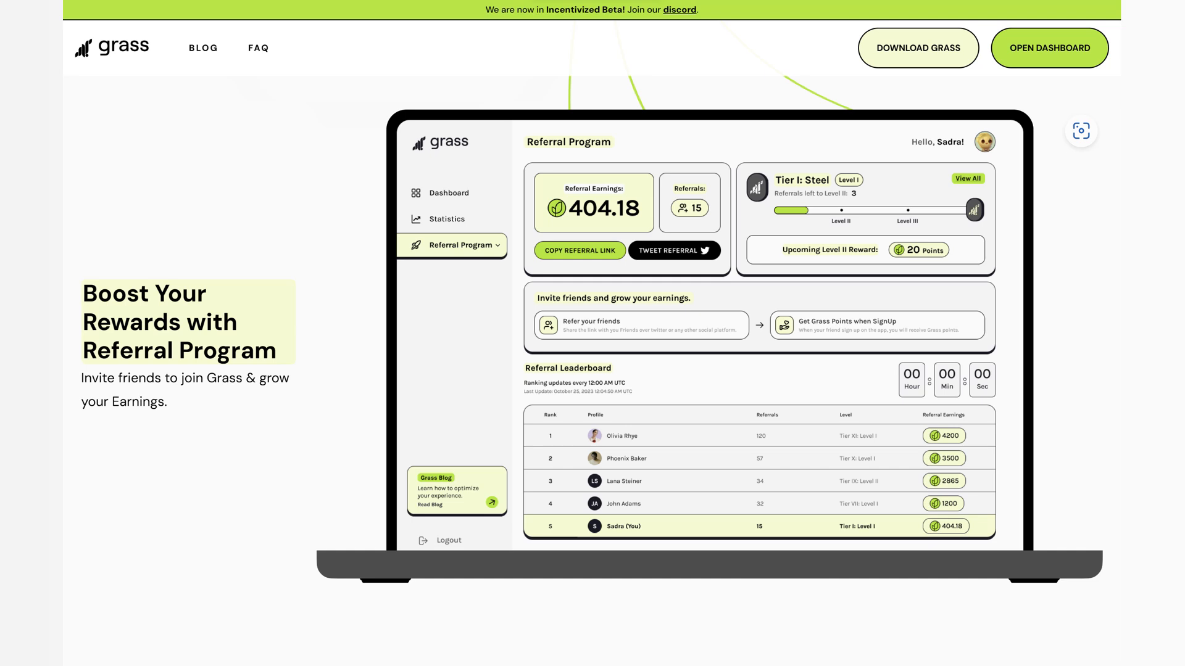
Scroll through the Reward Tiers, copy the referral link, and show Earnings Statistics on the Dashboard
{"action": "scroll", "scroll_direction": "down", "scroll_amount": 3}
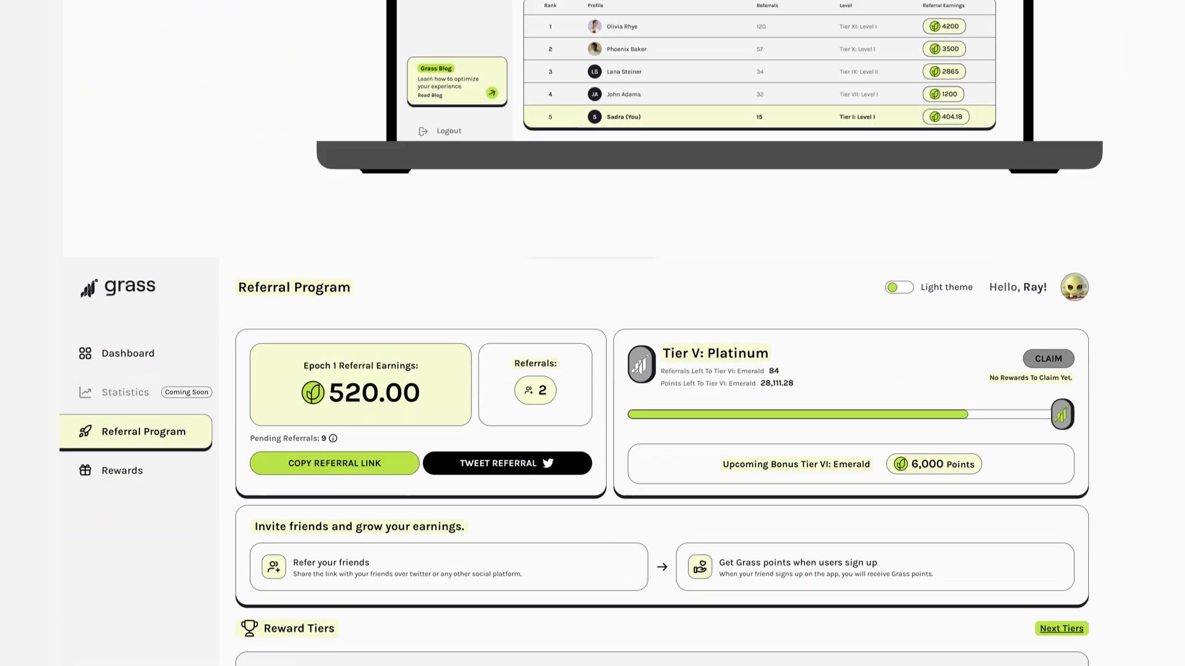
{"action": "scroll", "scroll_direction": "down", "scroll_amount": 3}
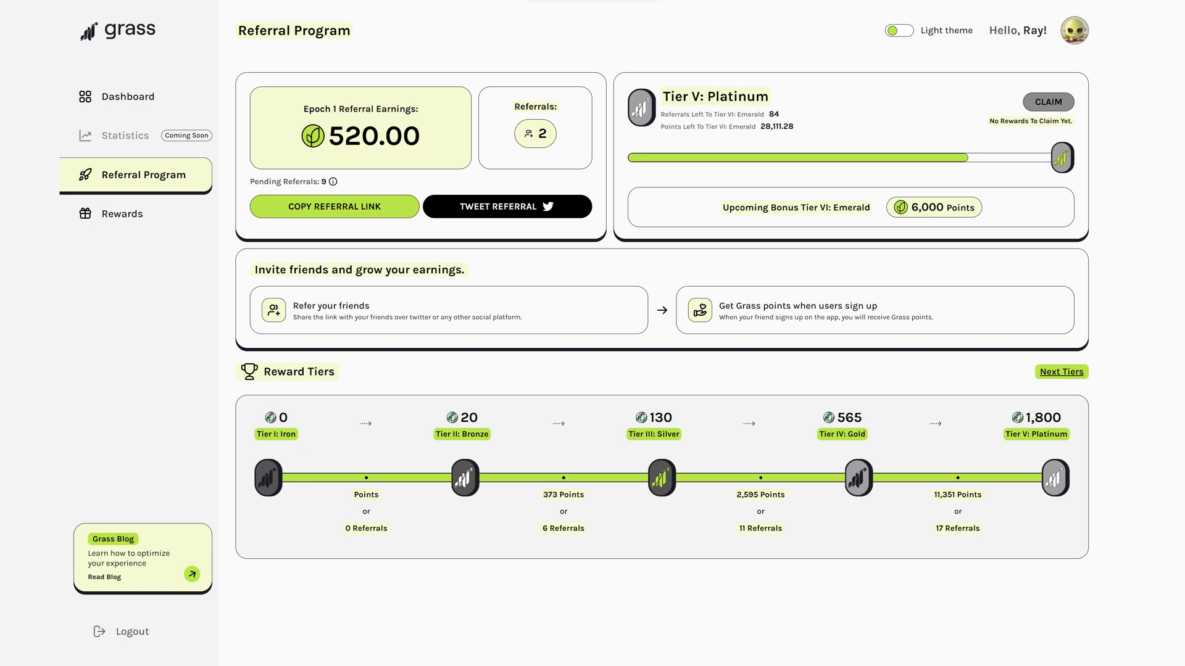
{"action": "left_click", "coordinate": [122, 213]}
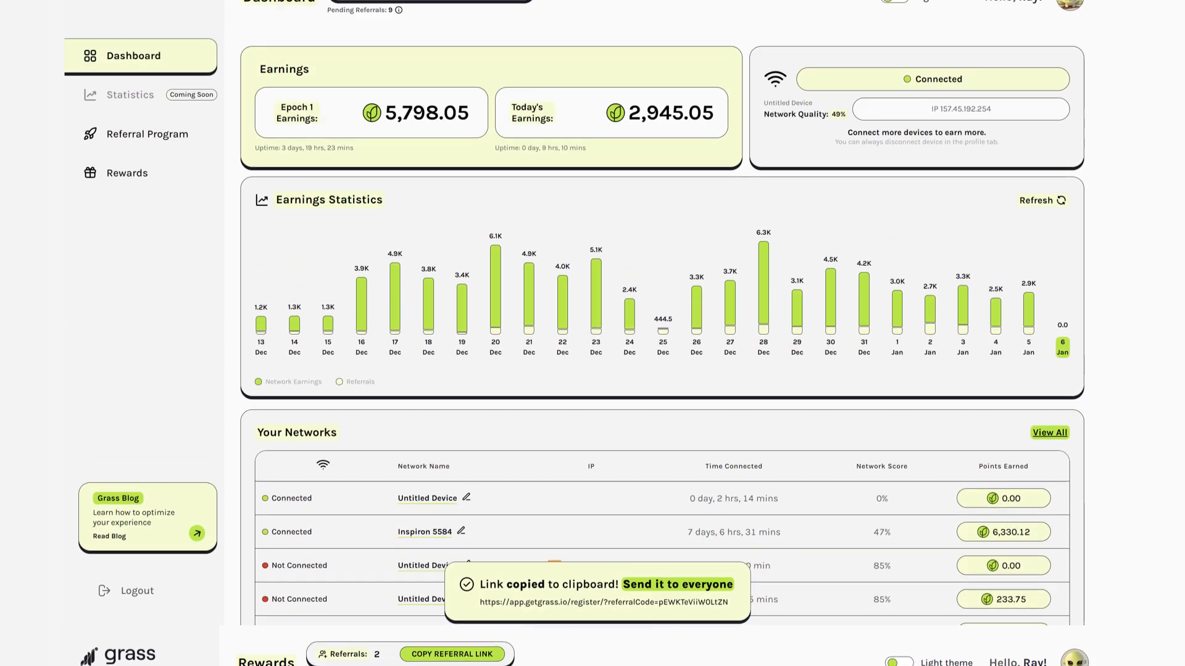
{"action": "scroll", "scroll_direction": "up", "scroll_amount": 3}
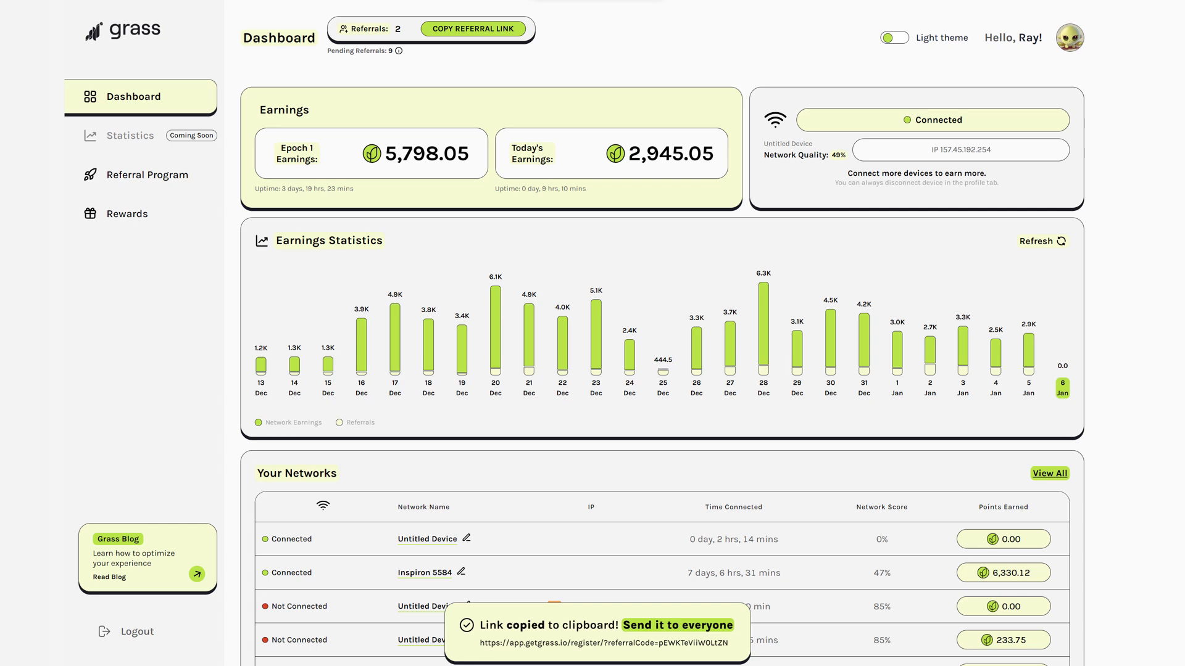